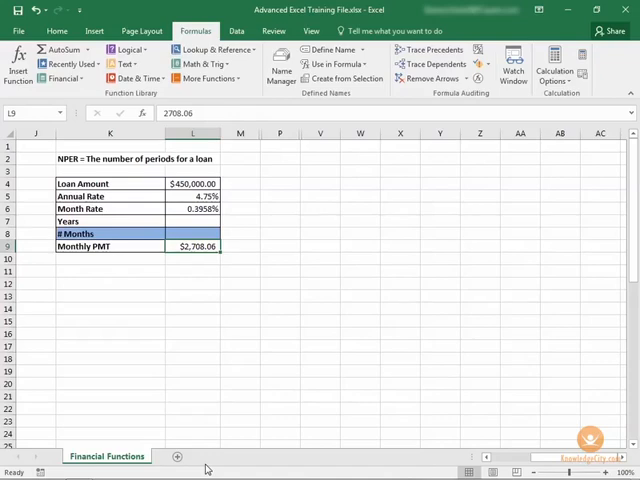
mouse_move(210, 233)
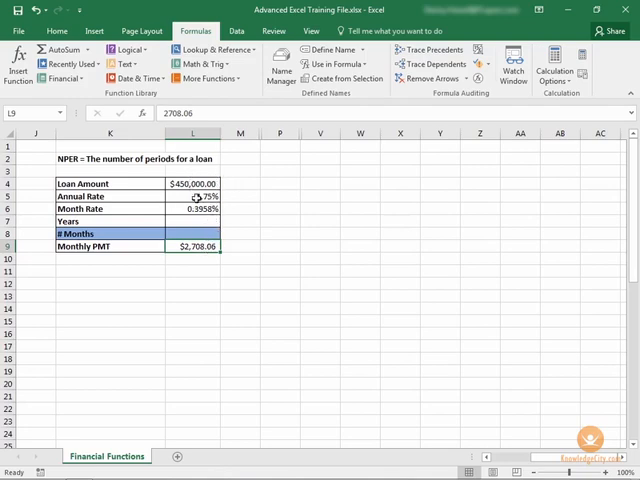
- Review the loan amount in L4 and payment in L9, then select empty L8
left_click(192, 183)
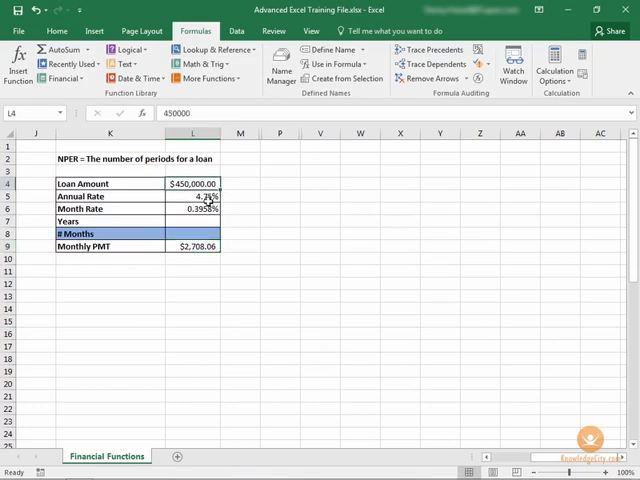
left_click(193, 247)
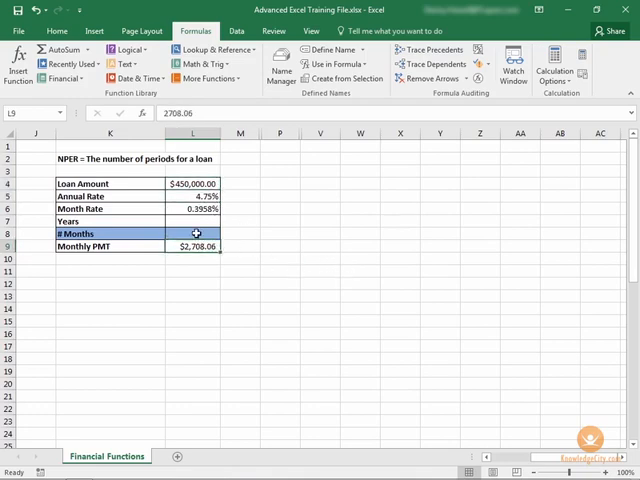
left_click(193, 233)
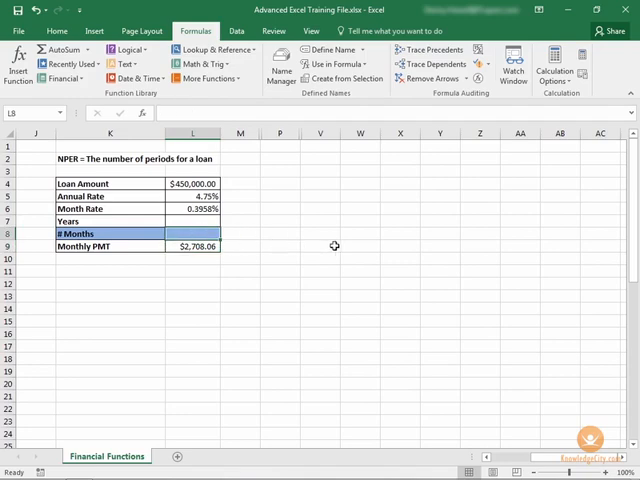
mouse_move(175, 159)
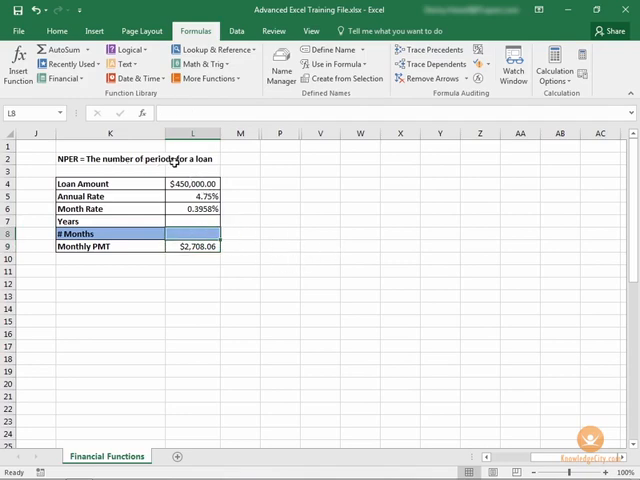
mouse_move(245, 224)
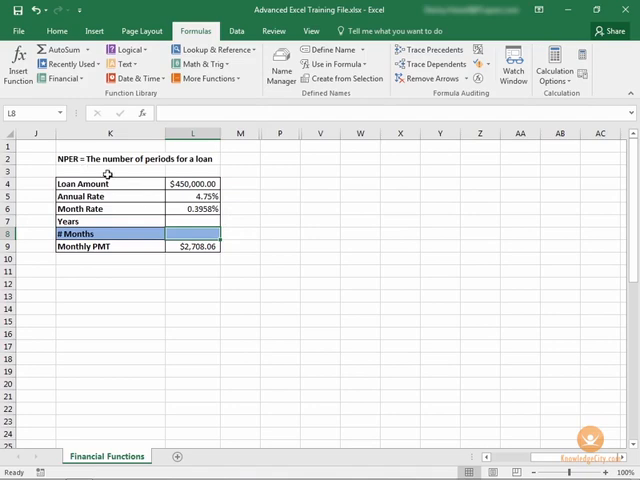
left_click(64, 78)
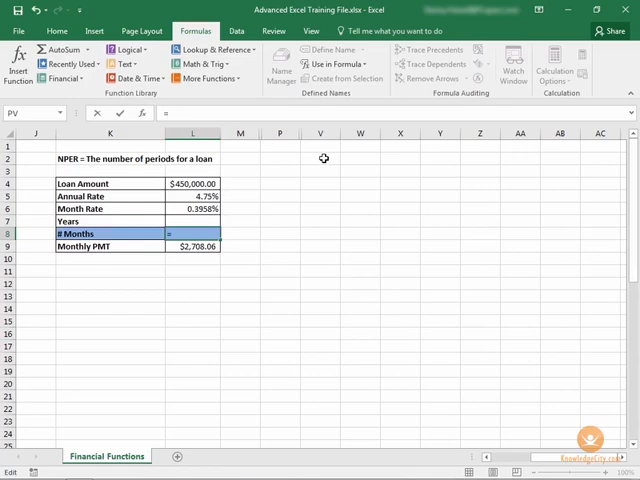
- Enter =NPER( in L8 with the monthly rate L6 as the first argument
type("=NPER")
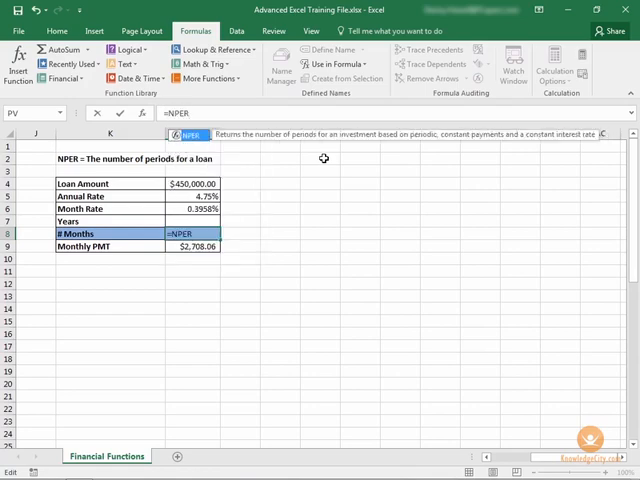
type("(")
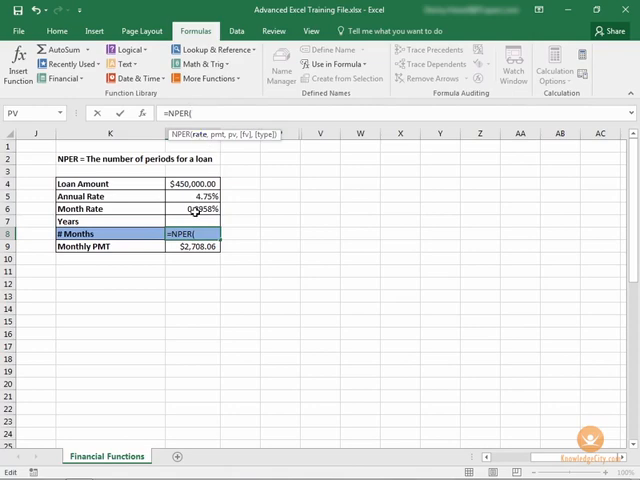
left_click(194, 209)
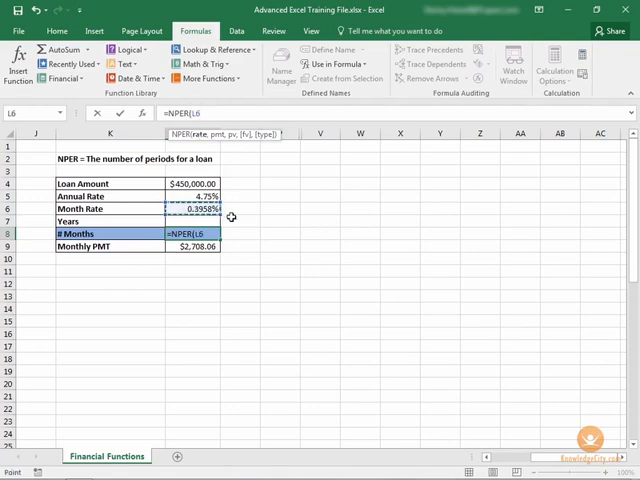
type(",")
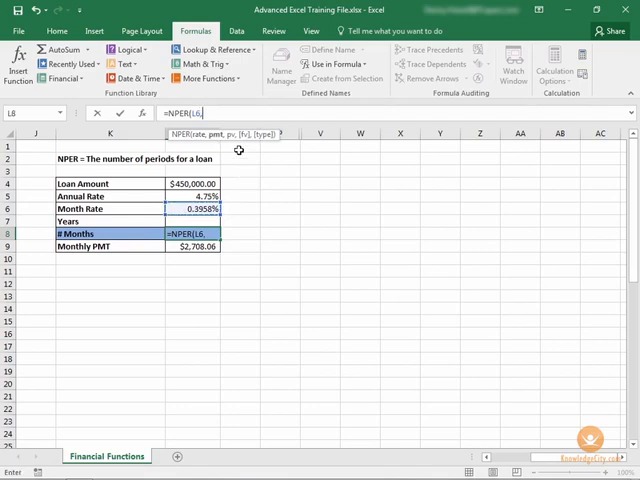
mouse_move(238, 143)
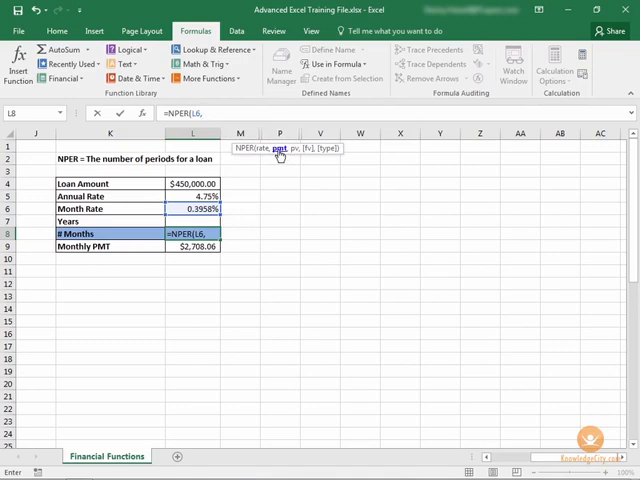
mouse_move(320, 222)
type("-")
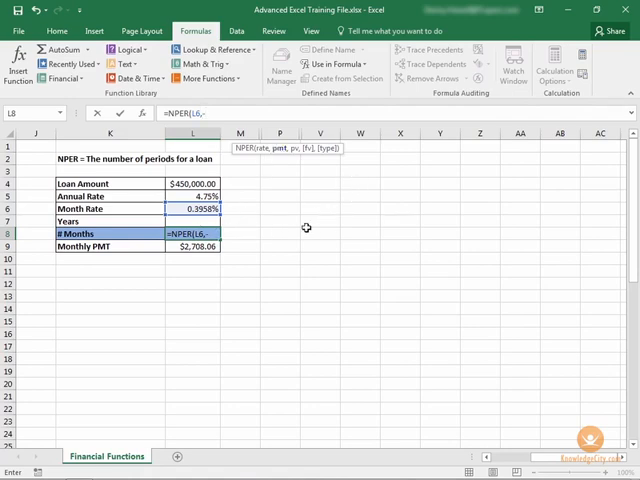
- Complete =NPER(L6,-L9,L4) in L8, returning about 271.42 months
left_click(192, 246)
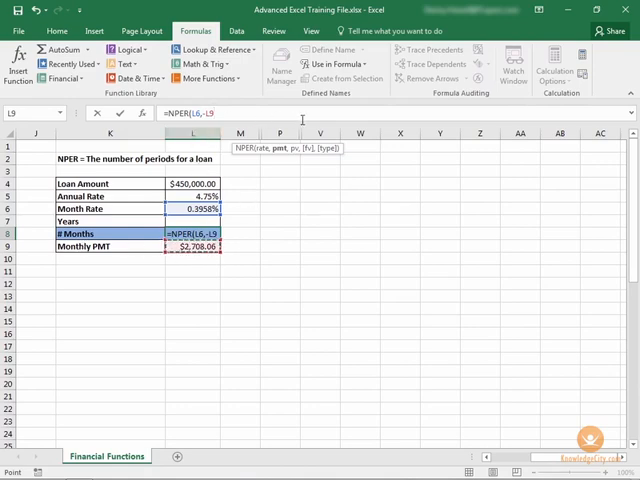
type(",L4")
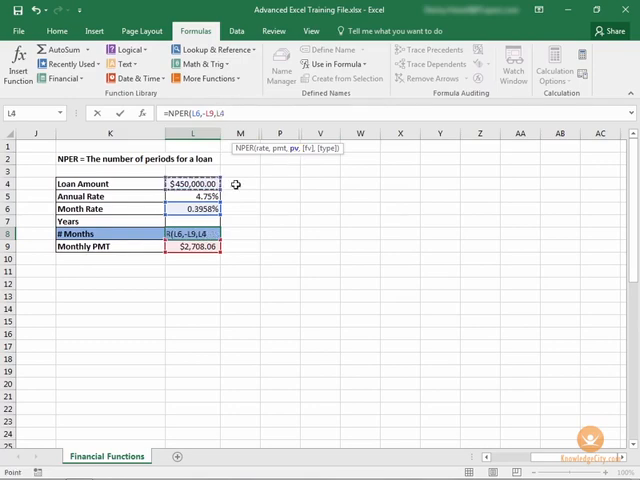
mouse_move(334, 170)
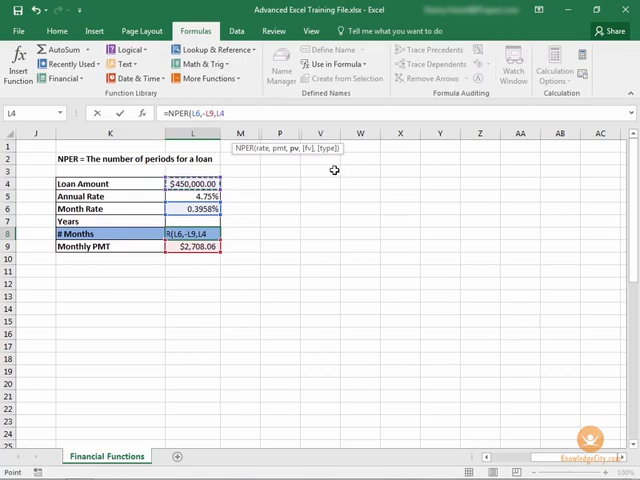
mouse_move(327, 184)
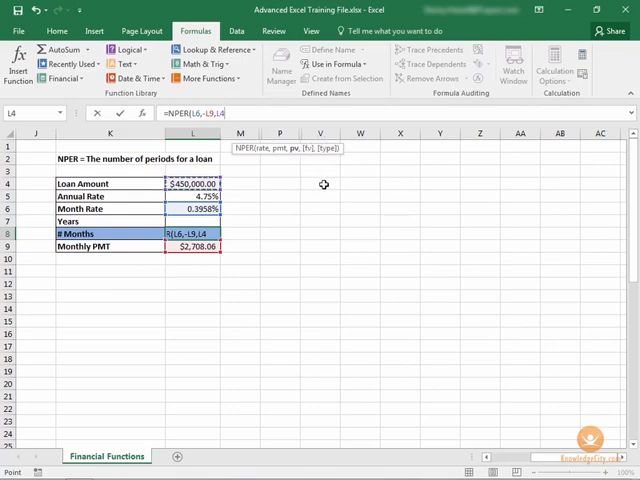
key("Return")
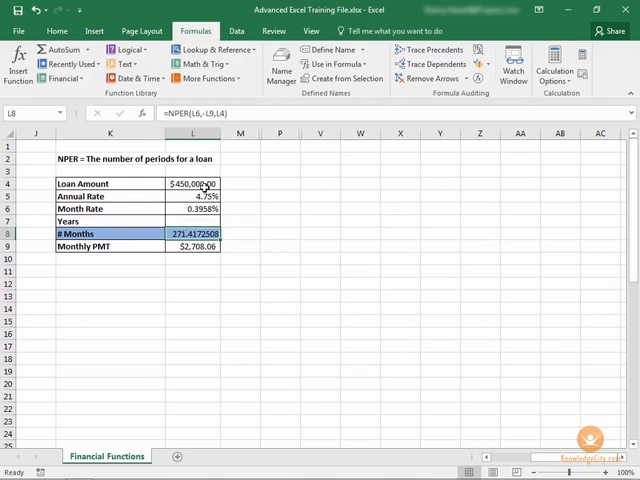
- Enter =L8/12 in L7 for about 22.62 years and recheck the formula
left_click(193, 221)
type("=L8/")
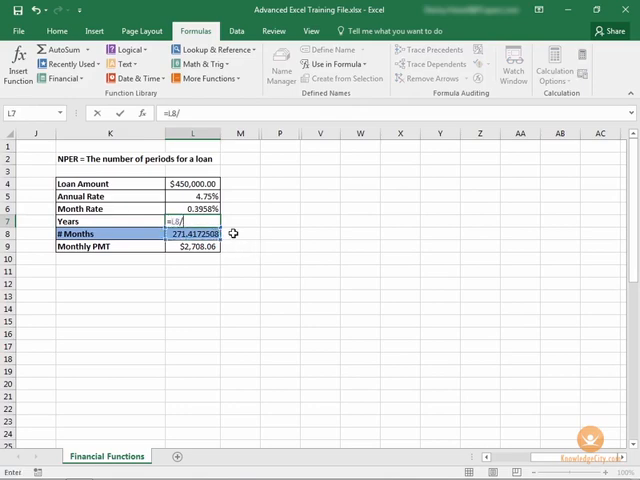
key("Return")
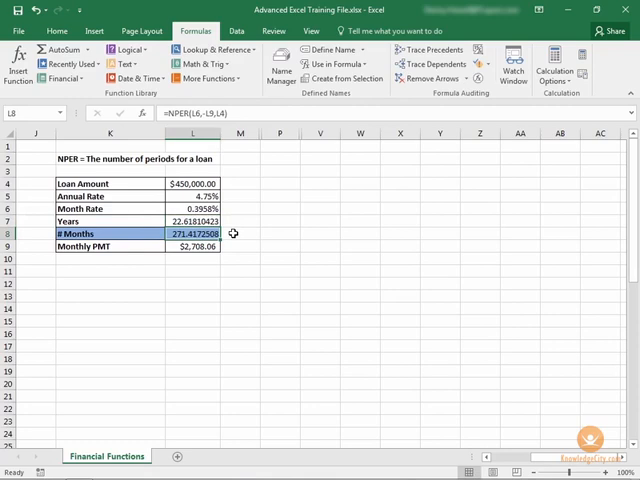
left_click(193, 221)
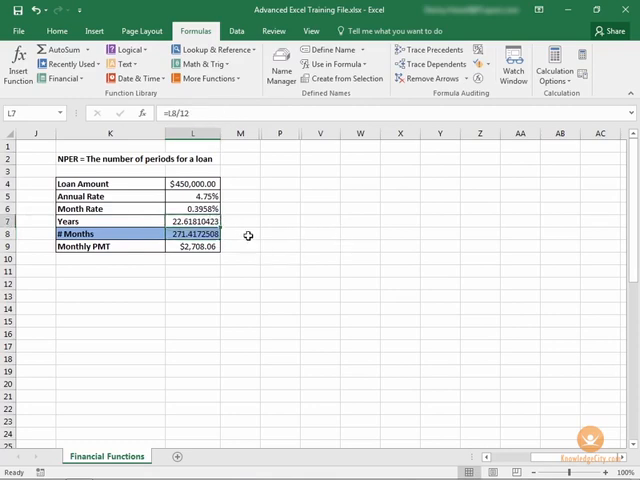
mouse_move(280, 261)
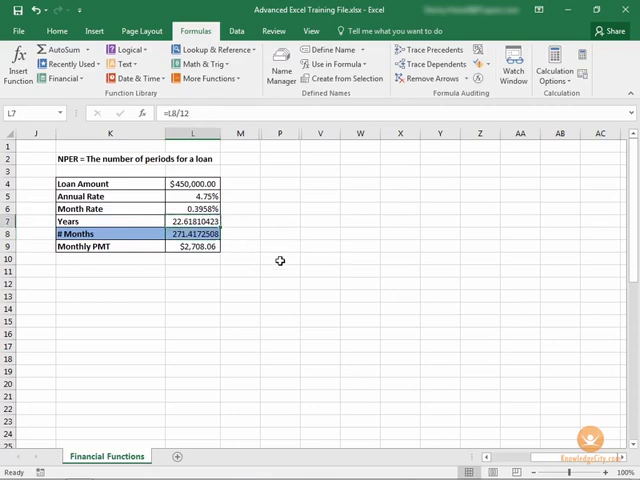